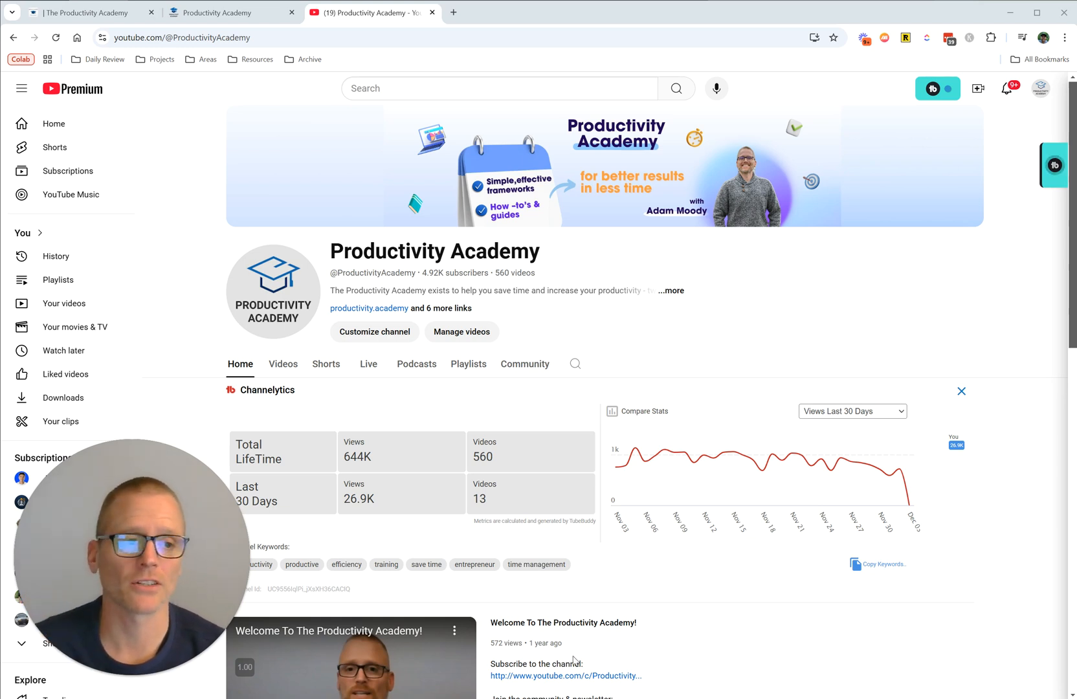
mouse_move(672, 396)
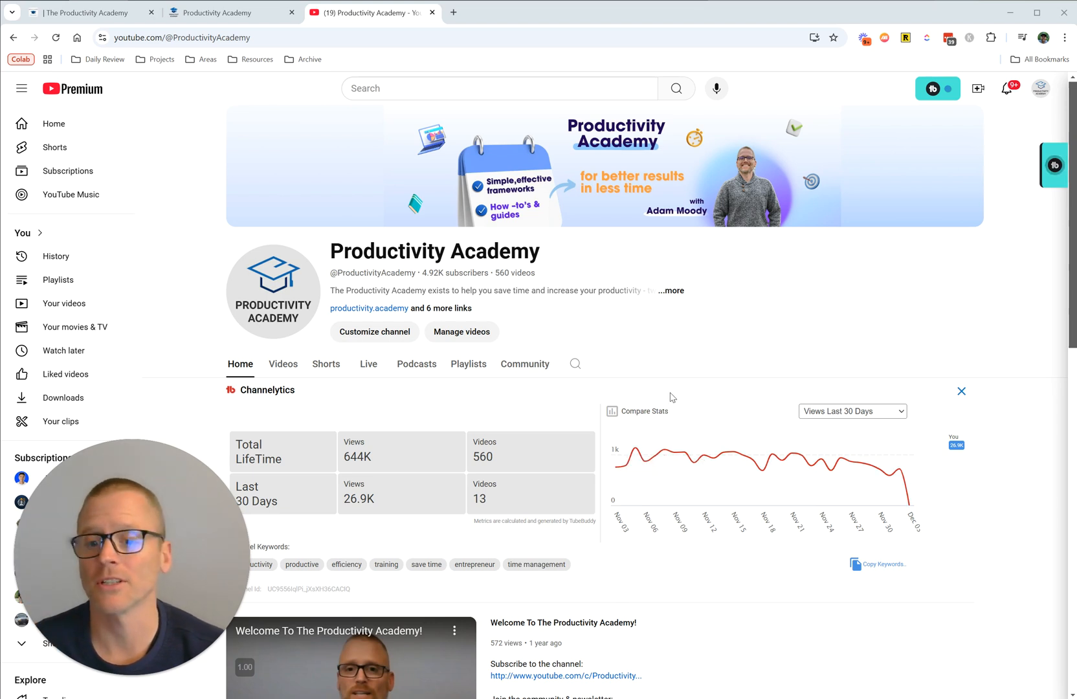
mouse_move(965, 236)
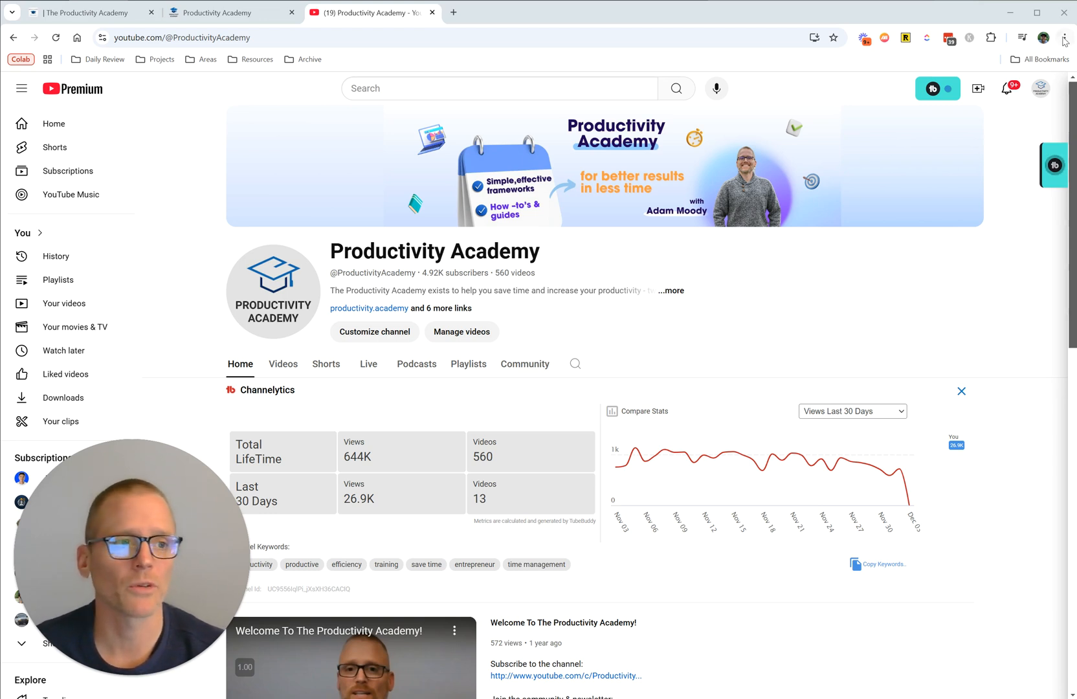
mouse_move(1065, 37)
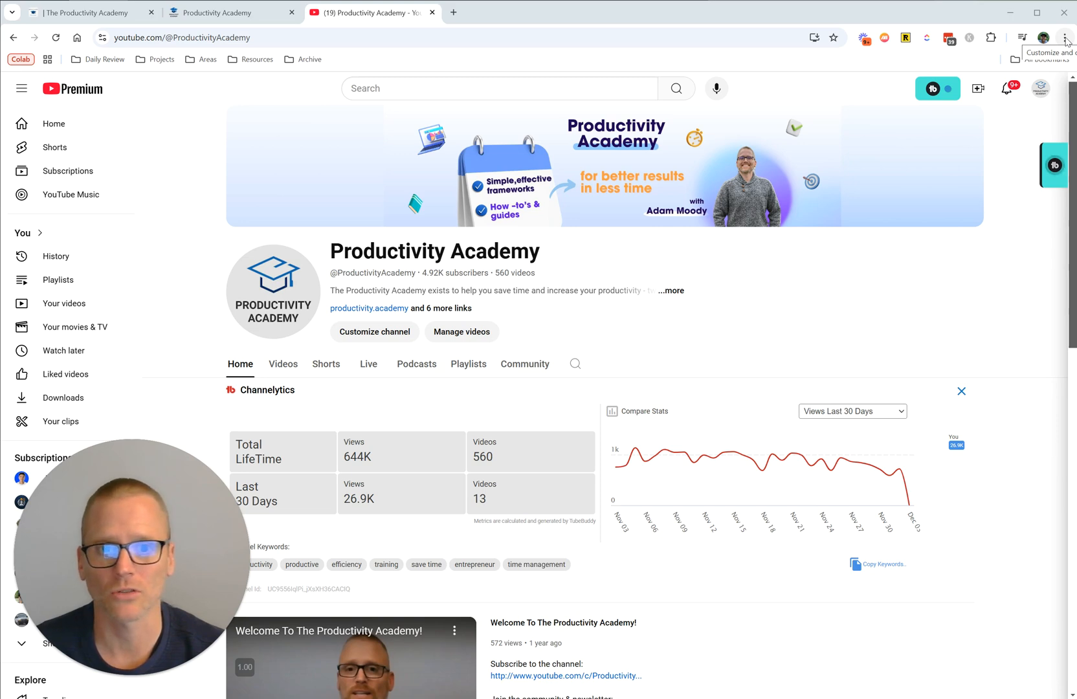
Step: Open Manage Extensions from Chrome's three-dot menu in a new tab
click(1064, 38)
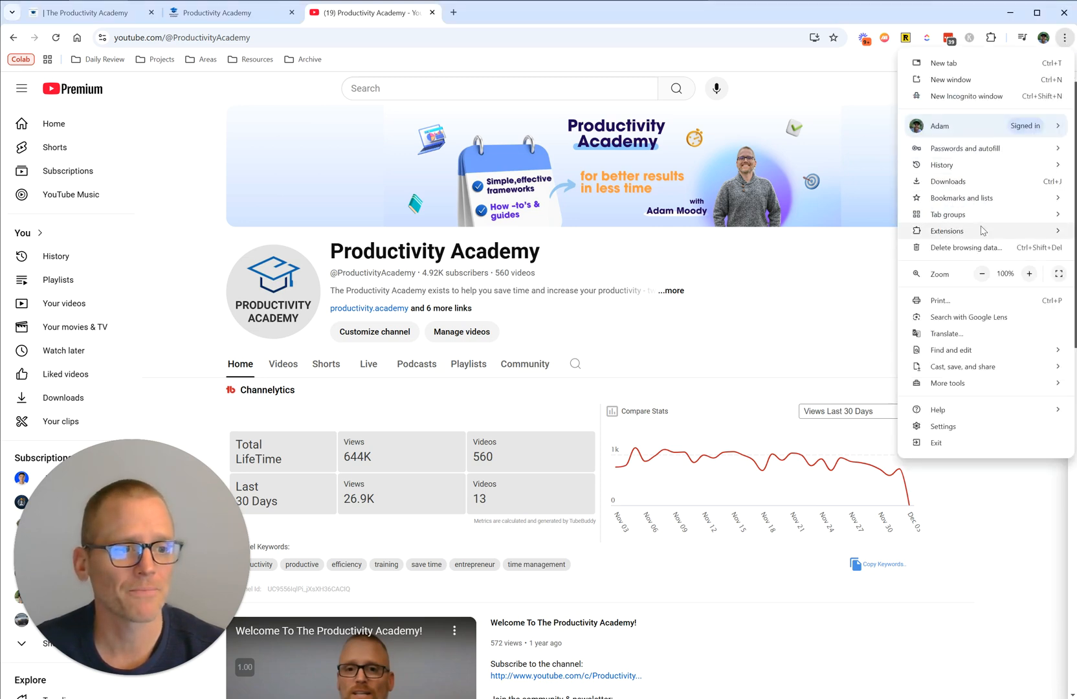
click(946, 230)
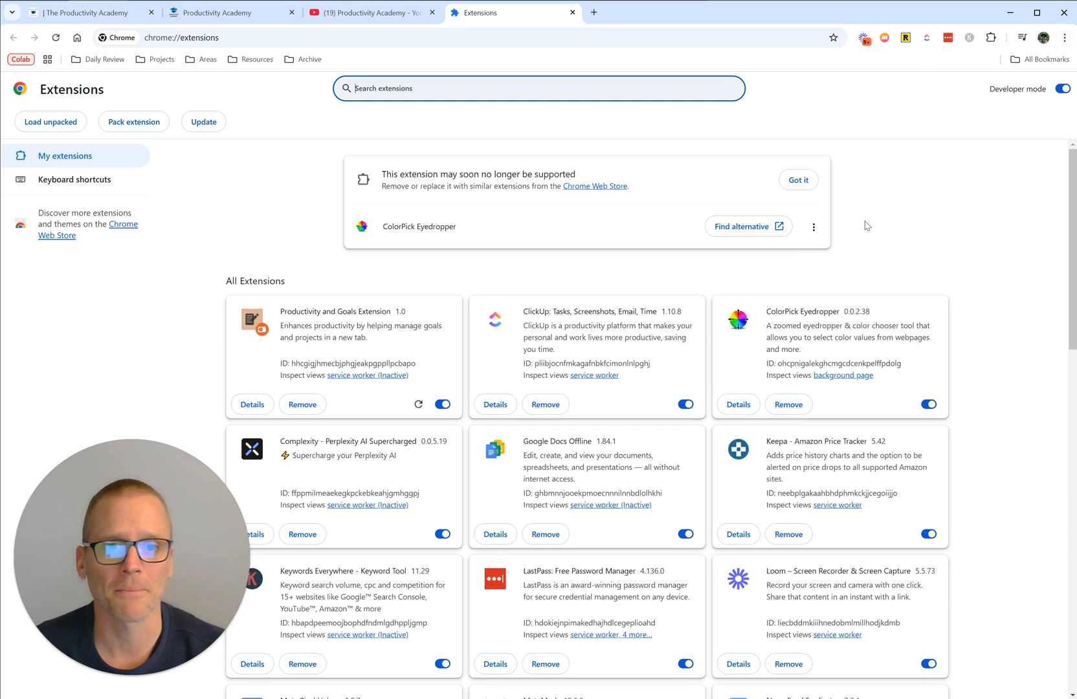
mouse_move(305, 195)
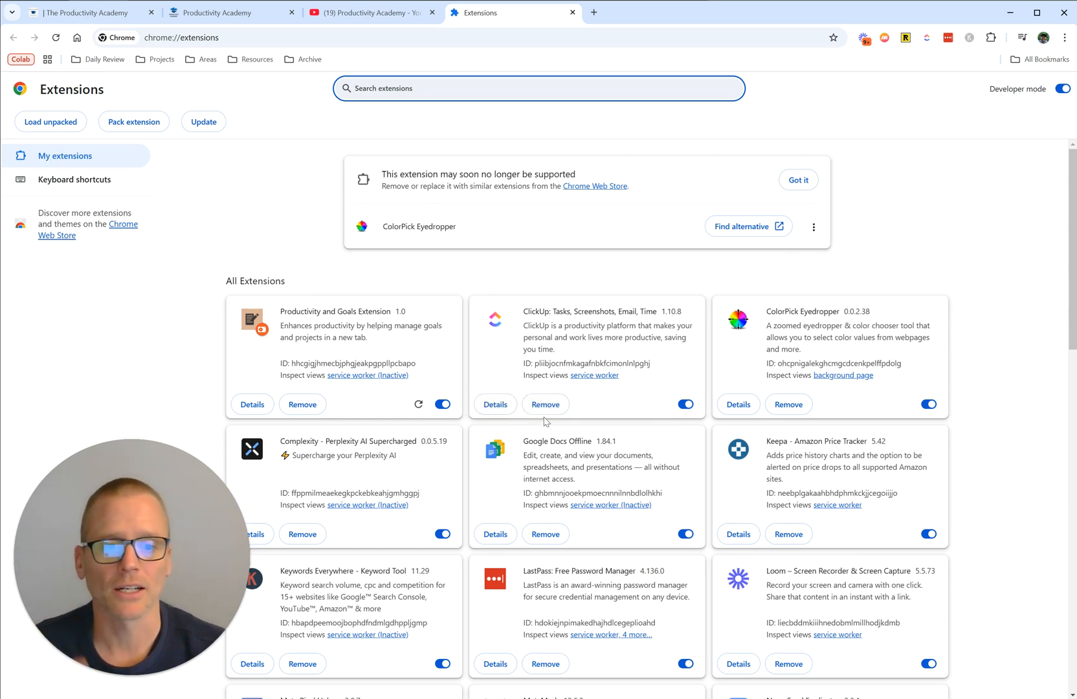
mouse_move(220, 211)
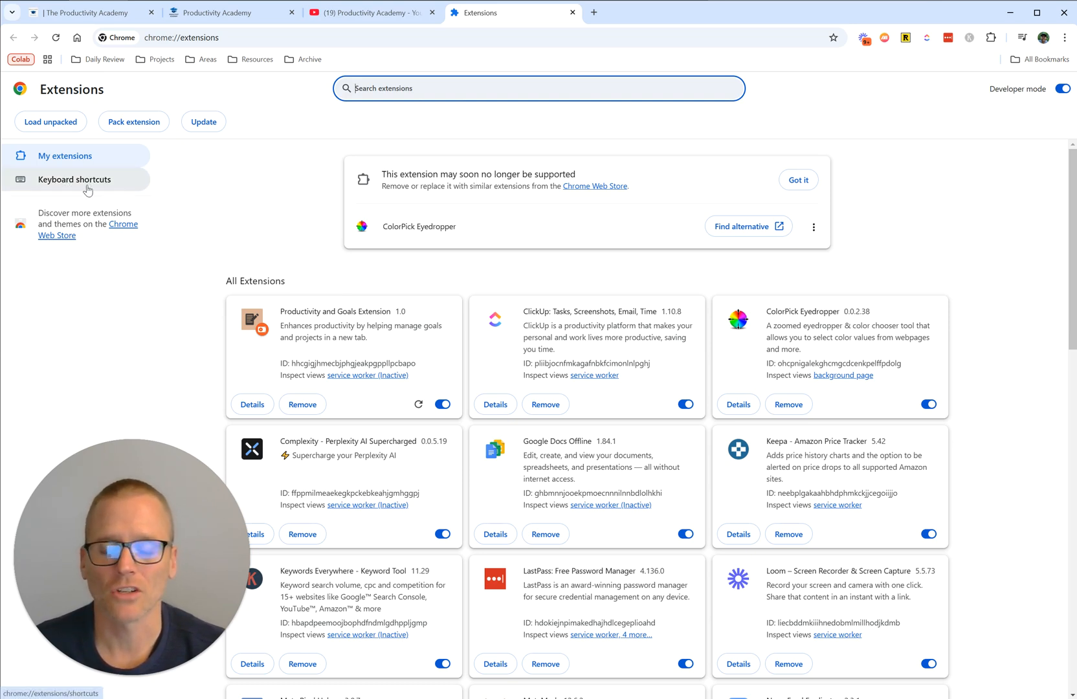
Step: Show the extension keyboard shortcuts page, including ClickUp's Capture Area and Capture Full
click(74, 179)
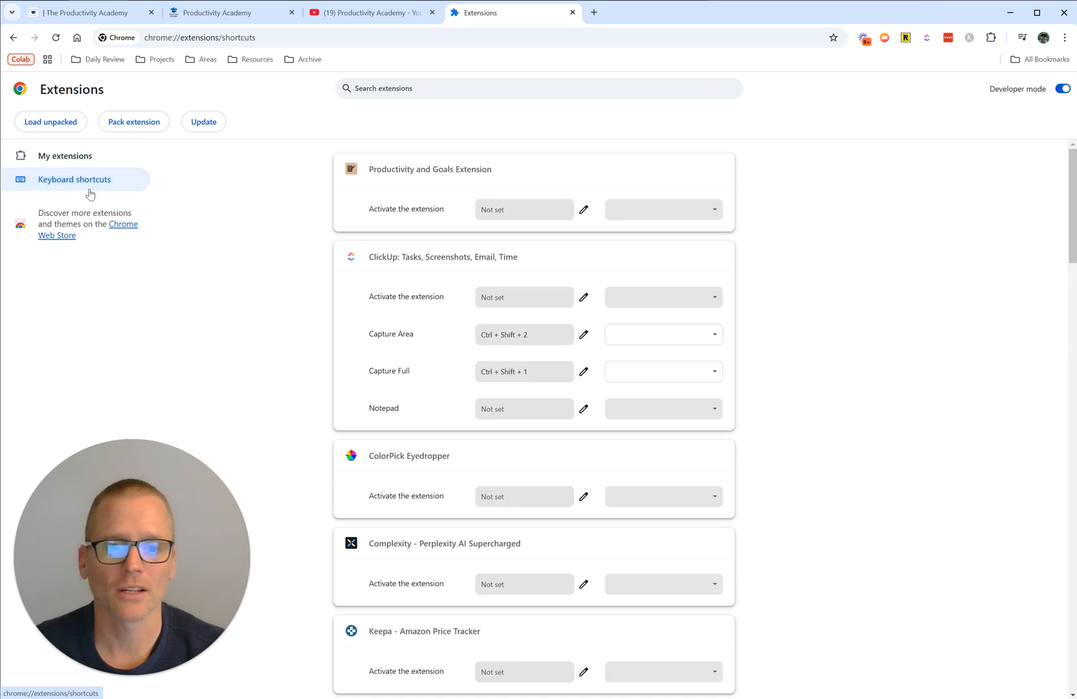
mouse_move(262, 264)
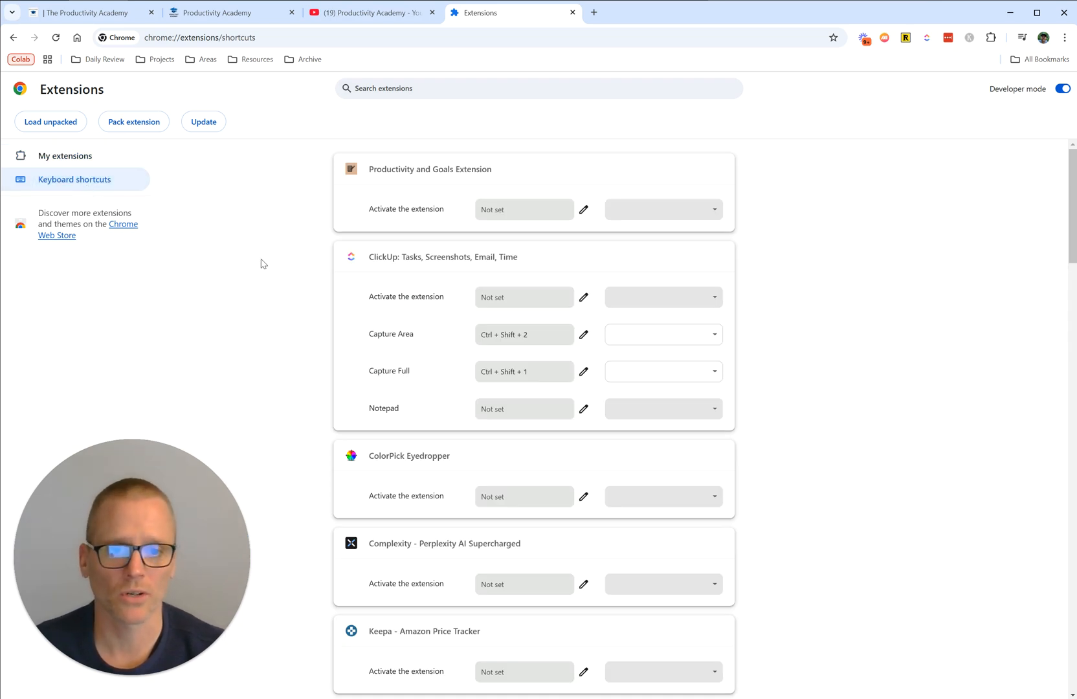
mouse_move(410, 187)
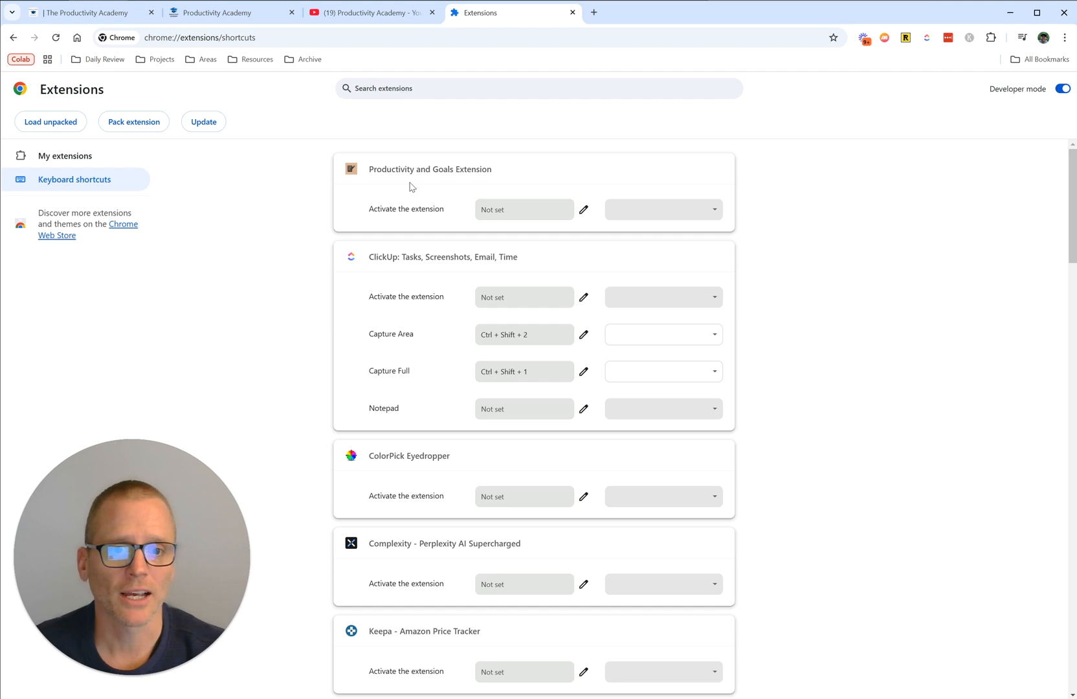
mouse_move(459, 181)
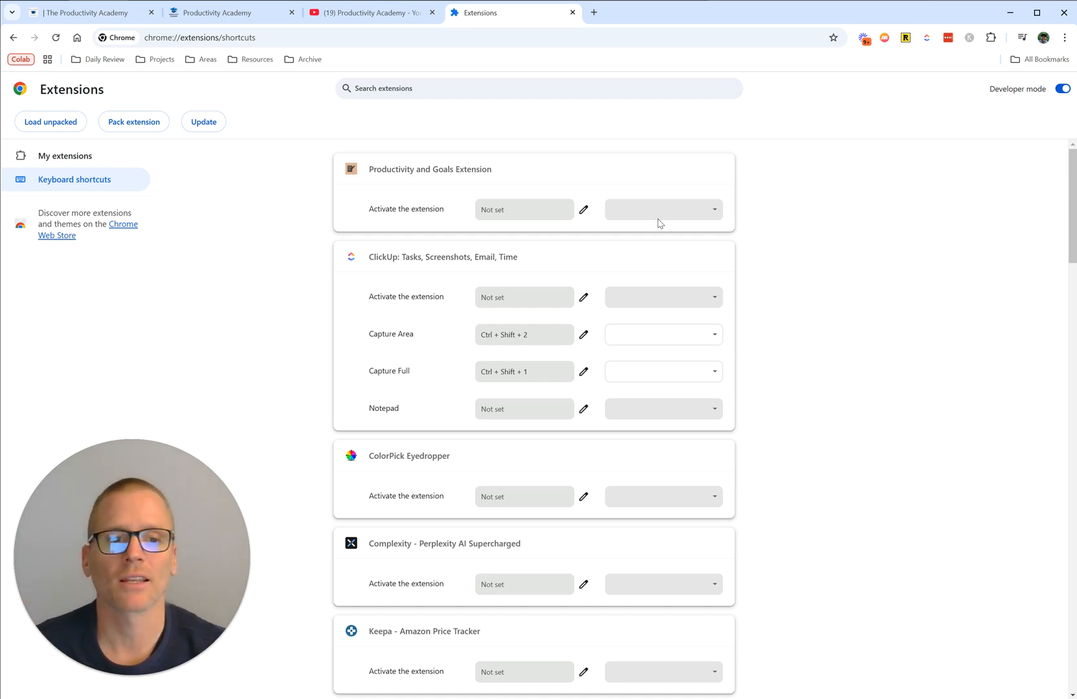
mouse_move(370, 508)
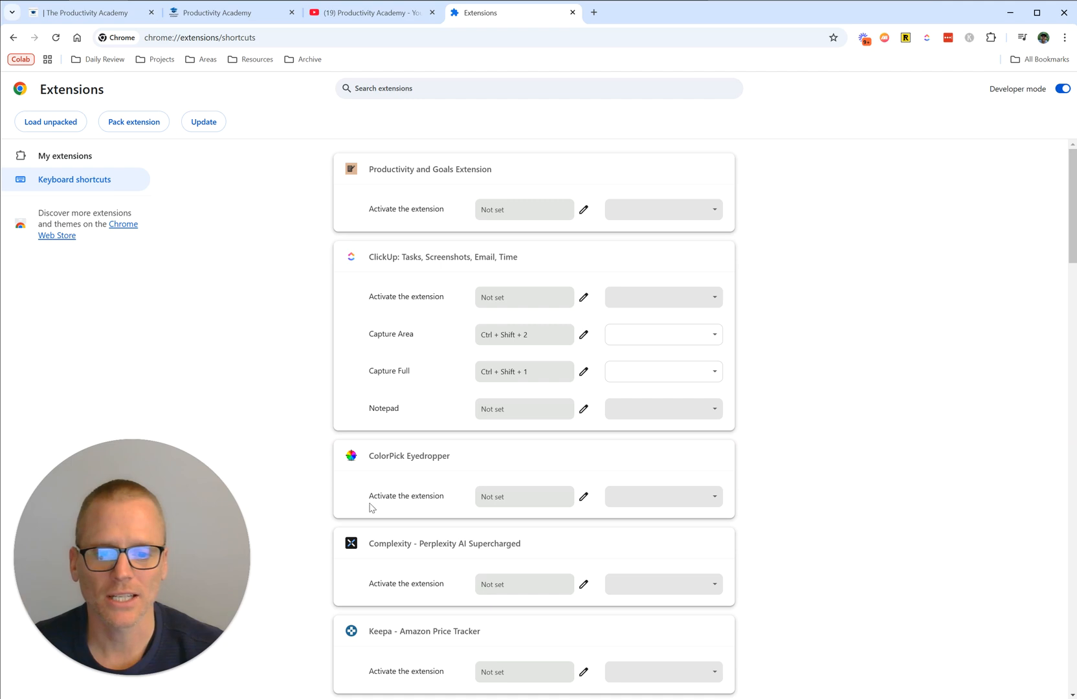
mouse_move(370, 261)
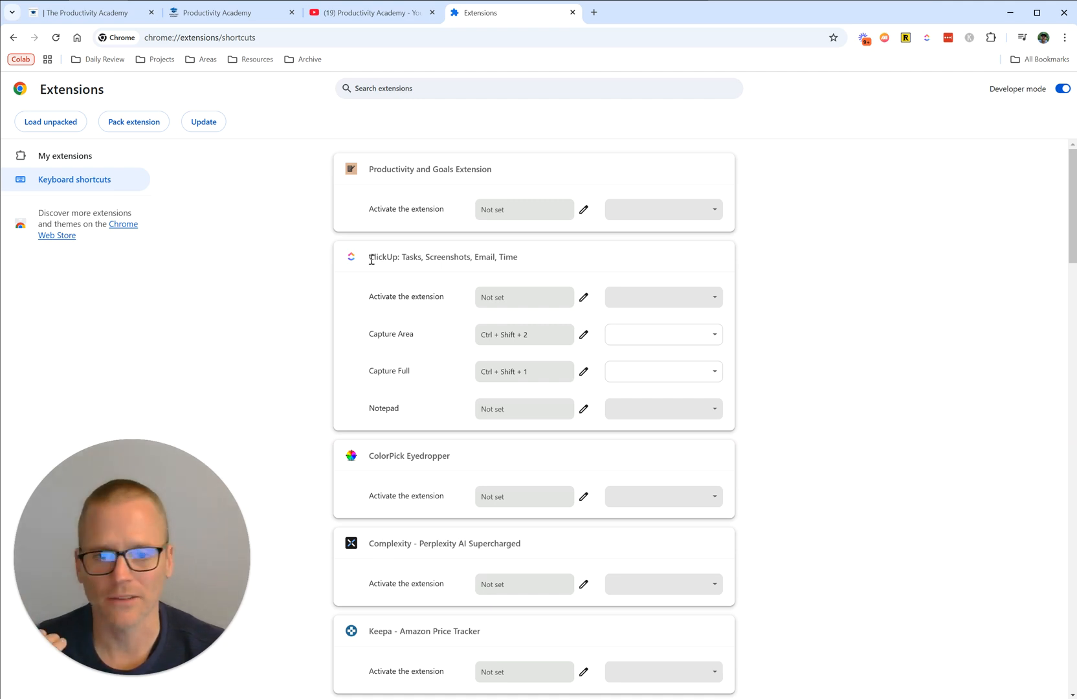
mouse_move(410, 333)
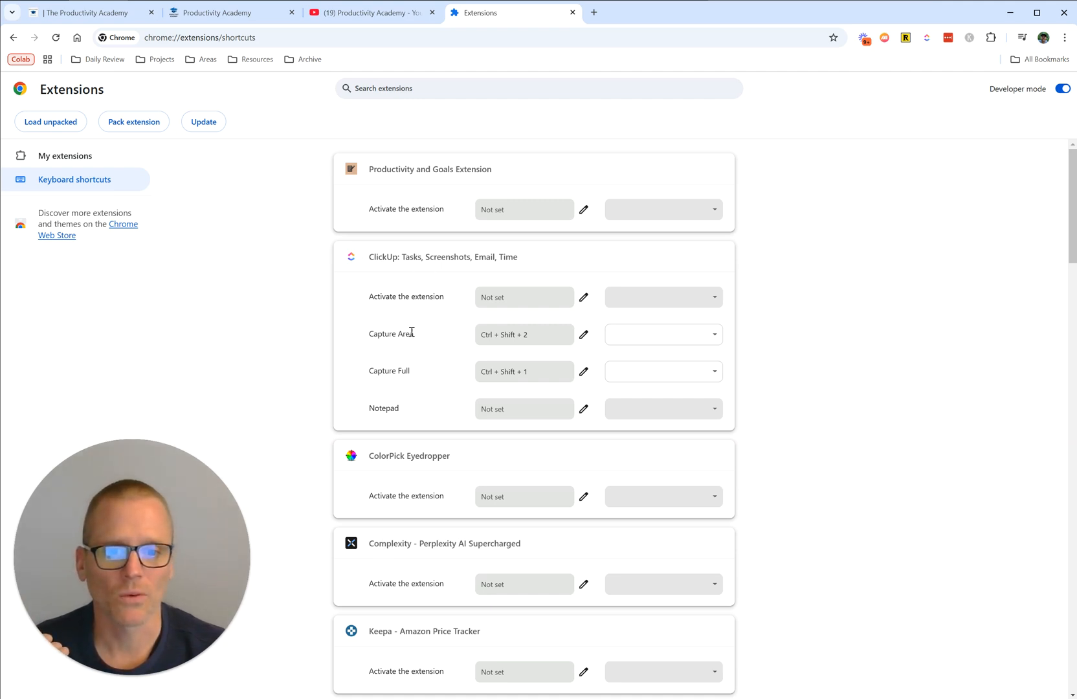
mouse_move(456, 341)
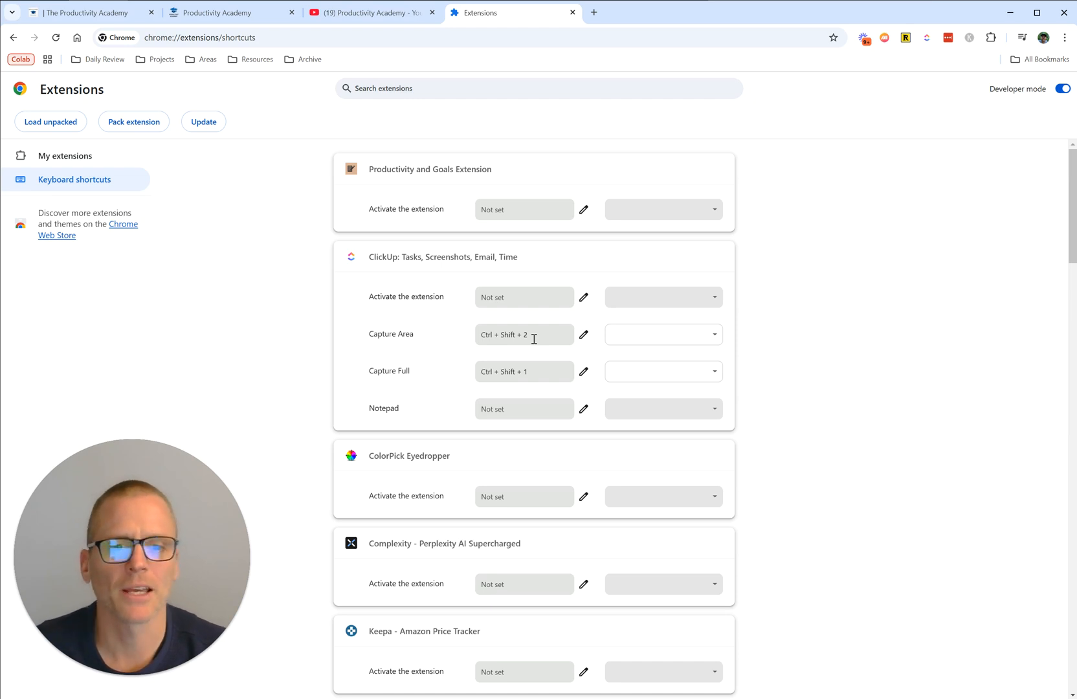
mouse_move(541, 373)
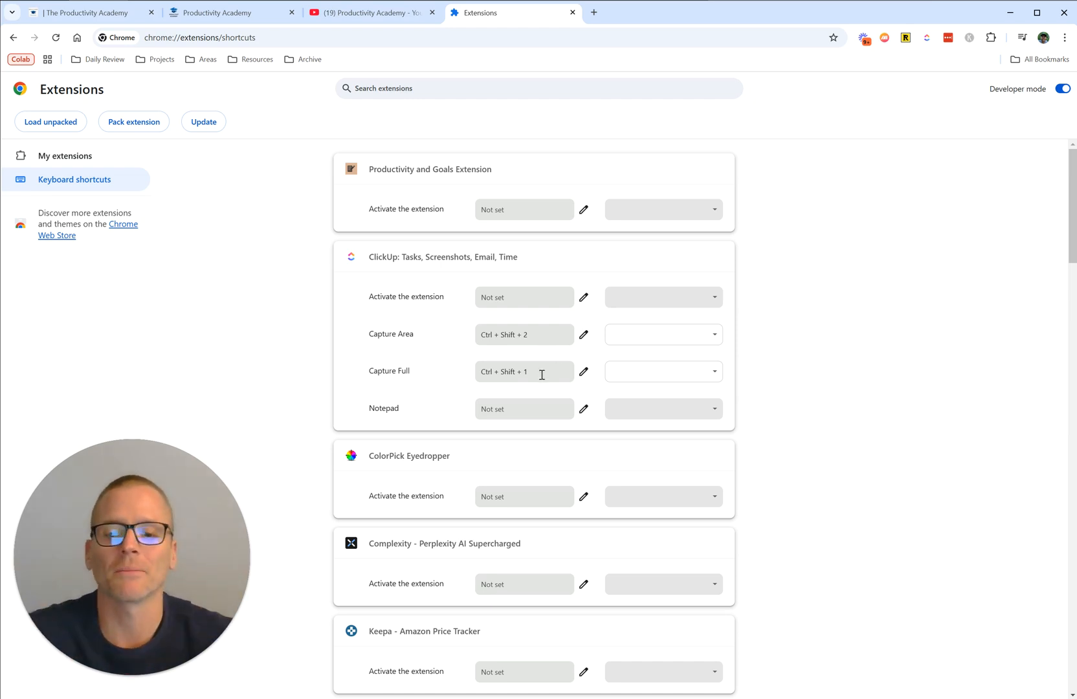